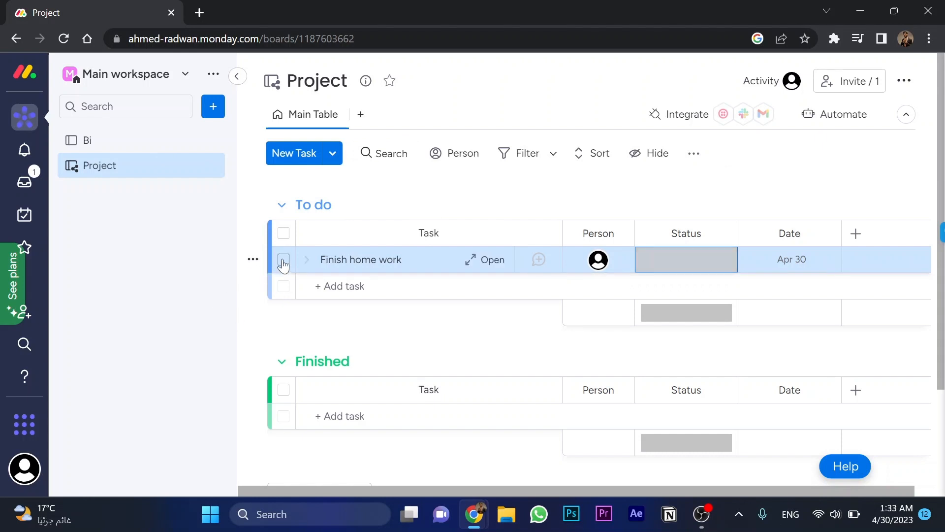
Select the 'Finish home work' task so the Duplicate/Export/Archive/Delete/Move action bar appears
click(282, 259)
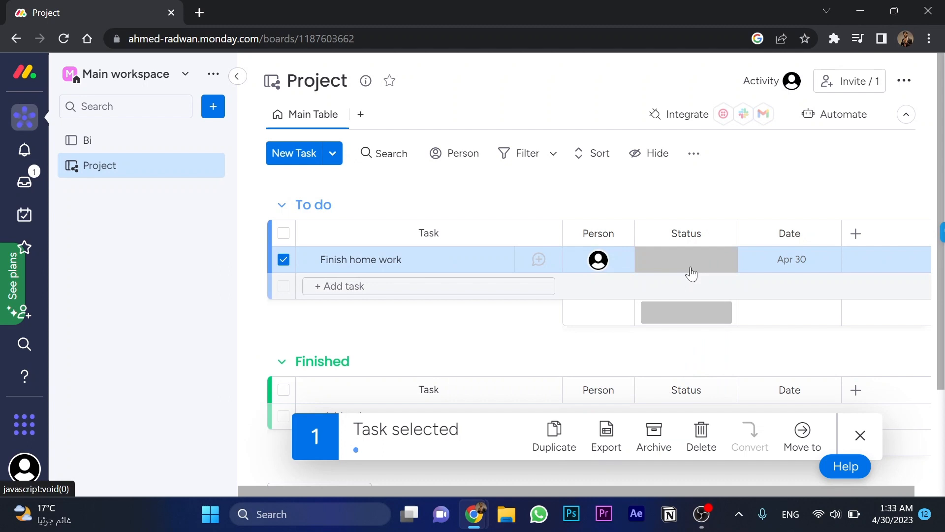